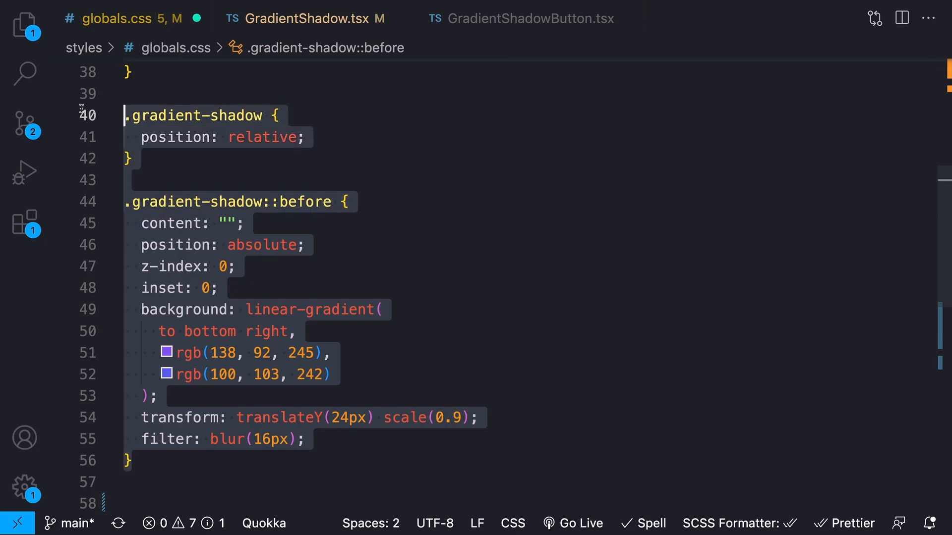
# Step: View GradientShadowButton.tsx, then GradientShadow.tsx with its Tailwind before: gradient shadow classes
pyautogui.click(531, 19)
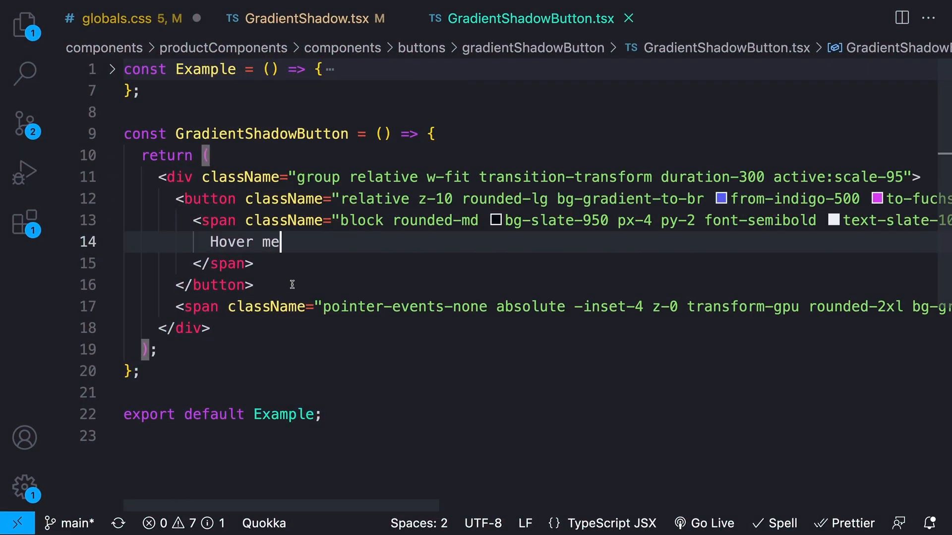
pyautogui.click(303, 18)
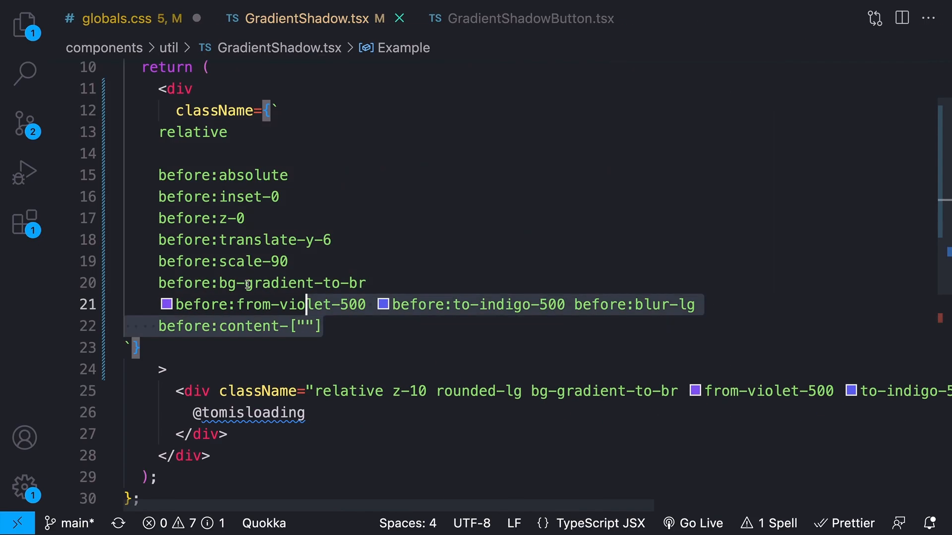